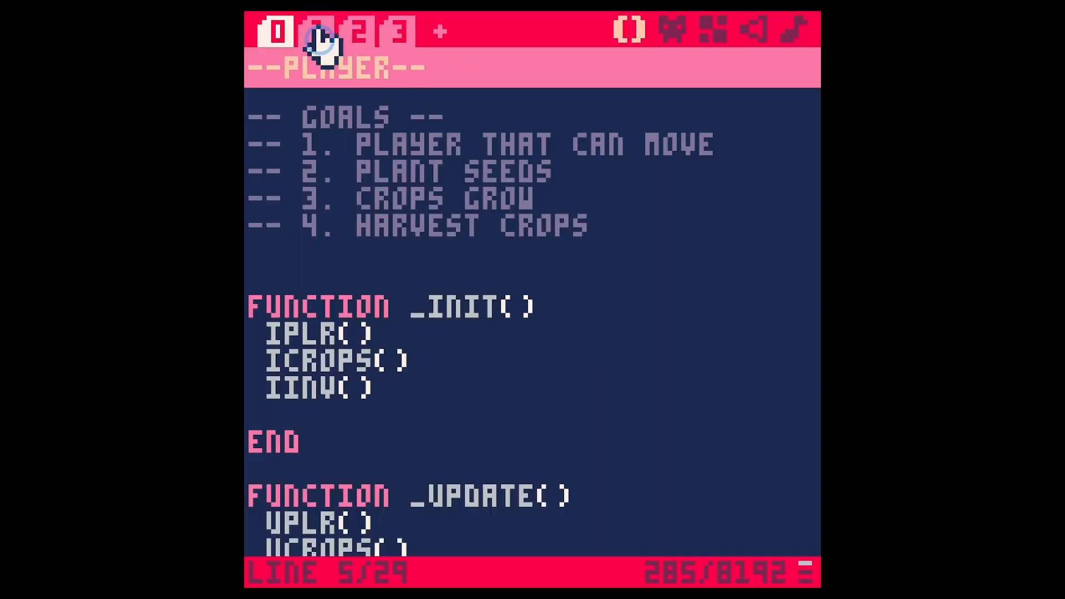
# Scroll the main code, then view the player, crop growth and inventory tabs in turn.
pyautogui.scroll(-3)
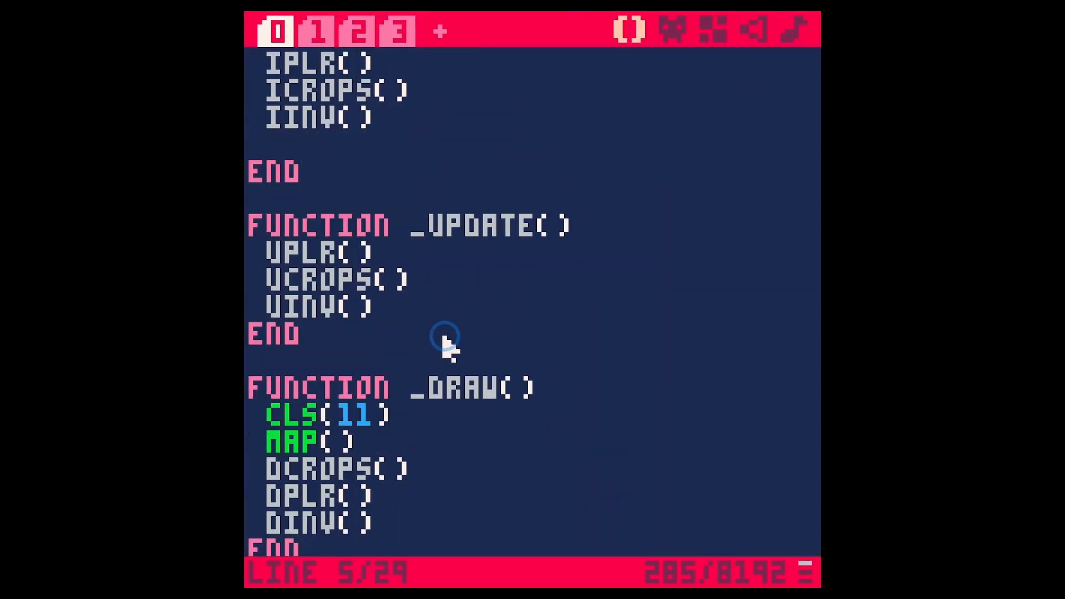
pyautogui.moveTo(469, 408)
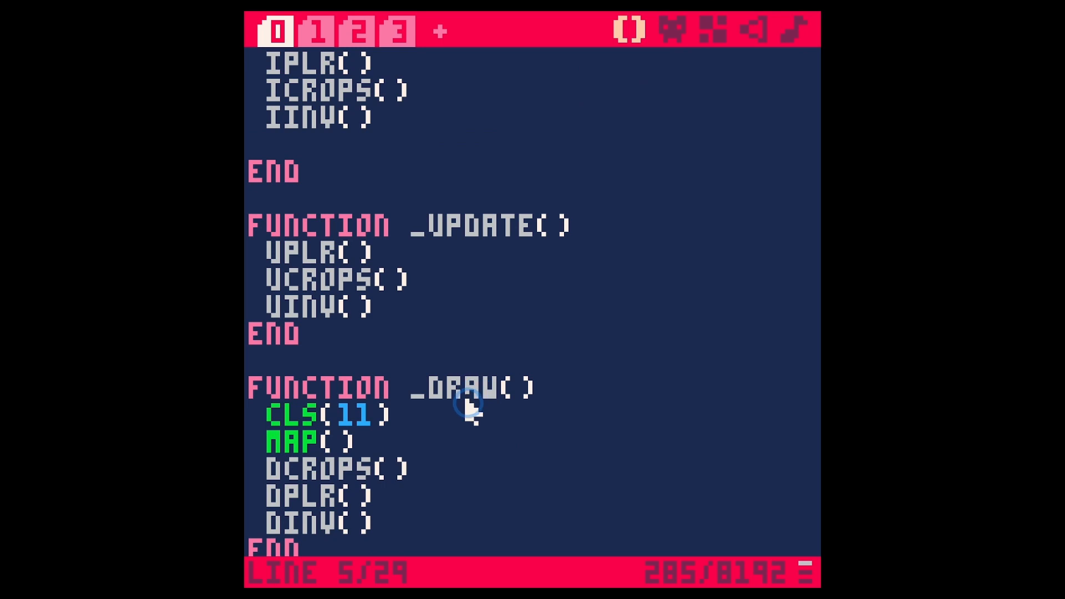
pyautogui.click(318, 31)
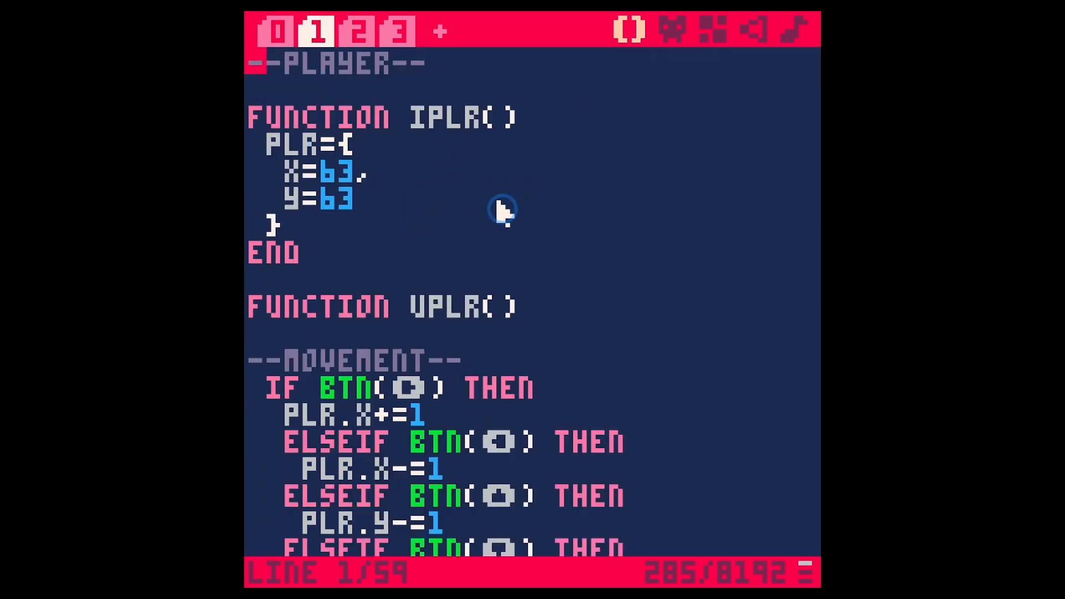
pyautogui.click(359, 31)
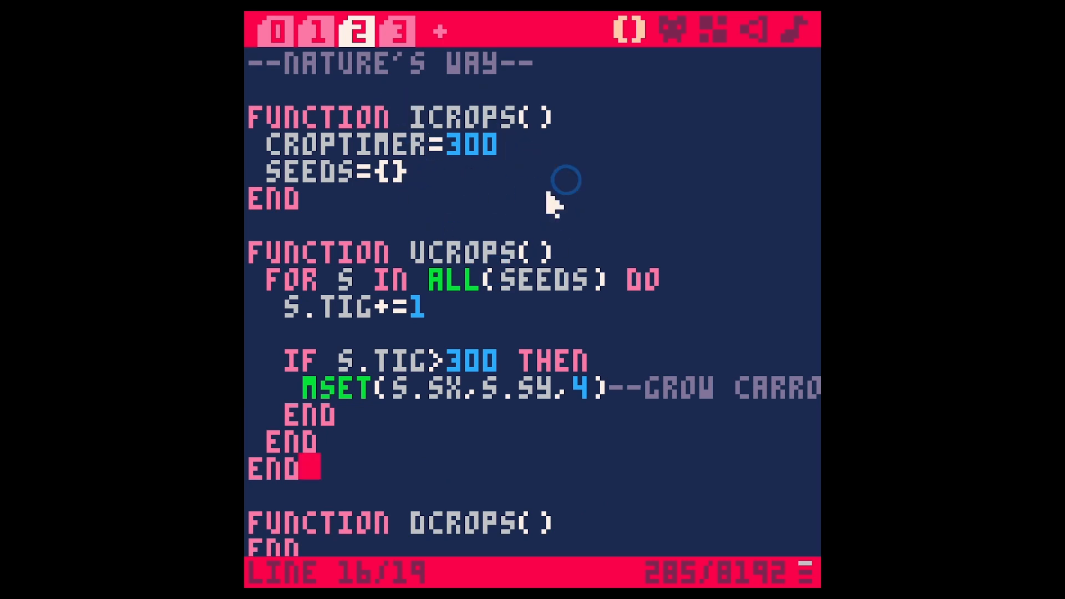
pyautogui.click(399, 32)
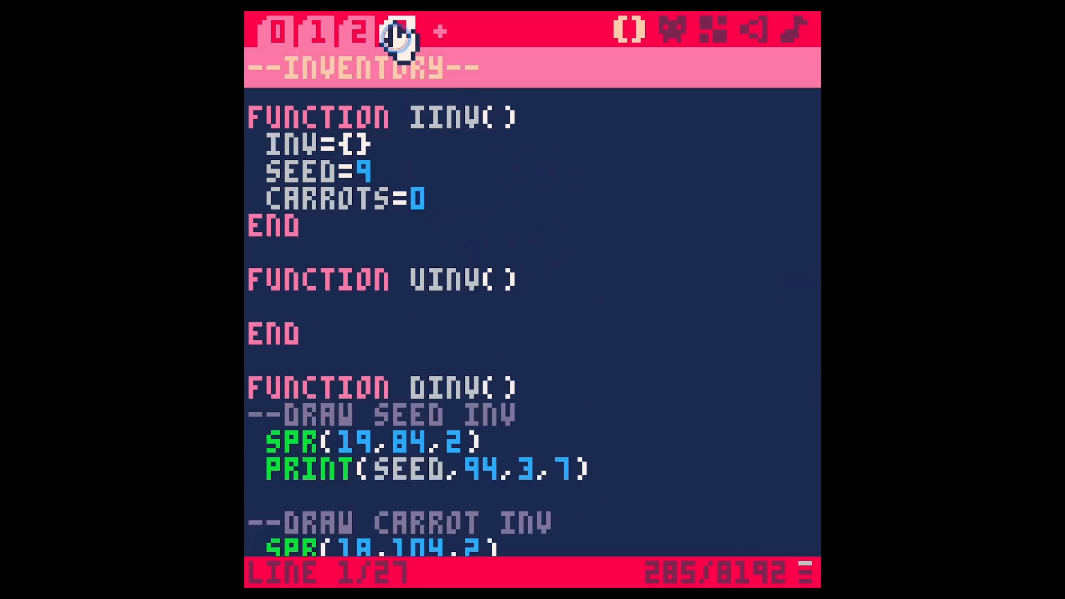
pyautogui.click(399, 31)
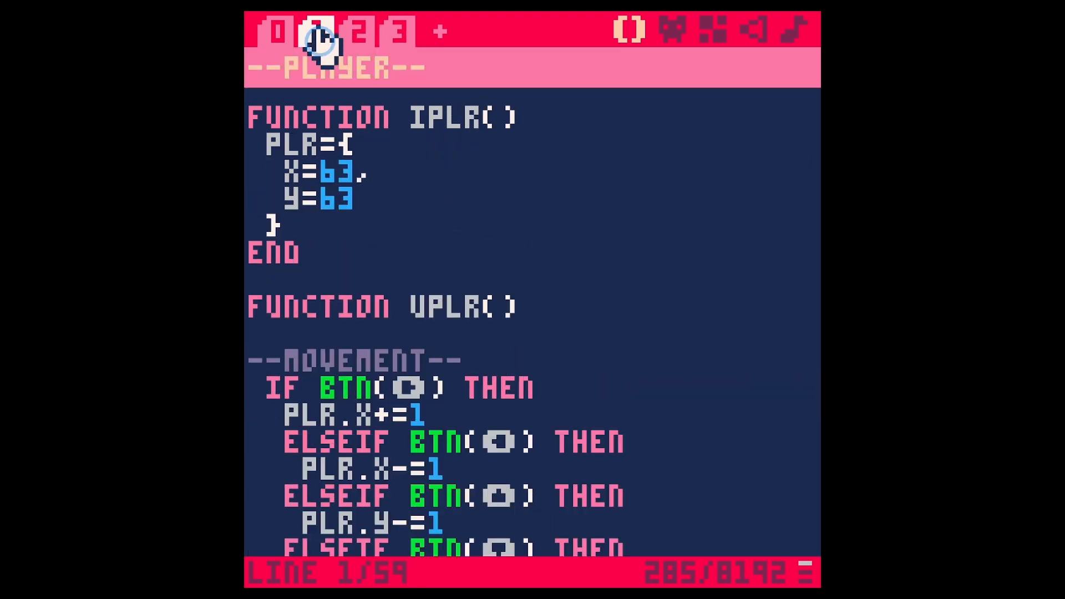
# Add WATERED=FALSE to the new-seed table in the player code.
pyautogui.click(324, 31)
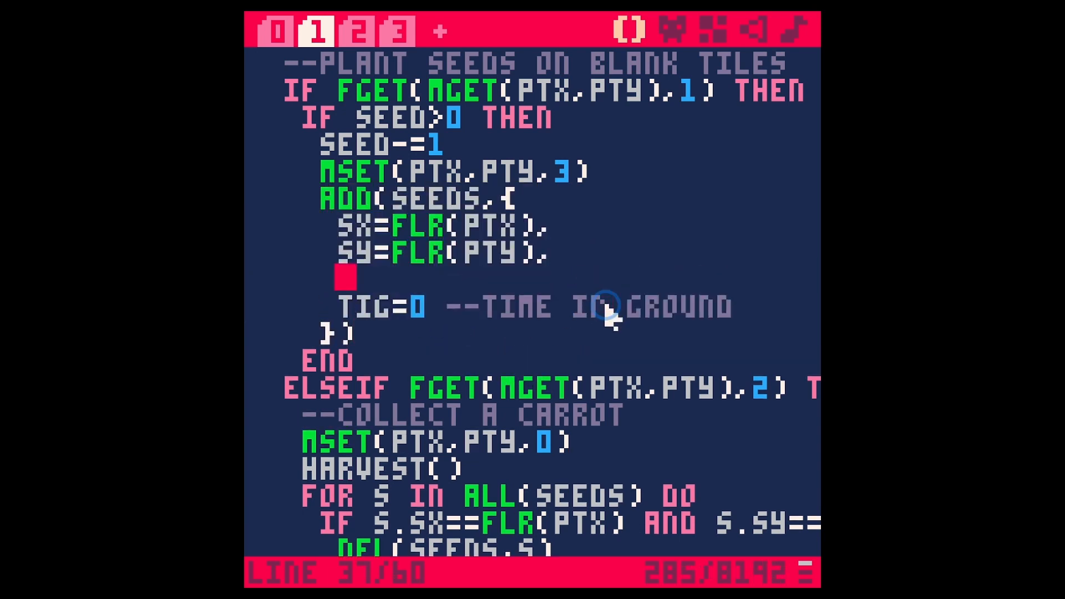
pyautogui.write('WATERED=F')
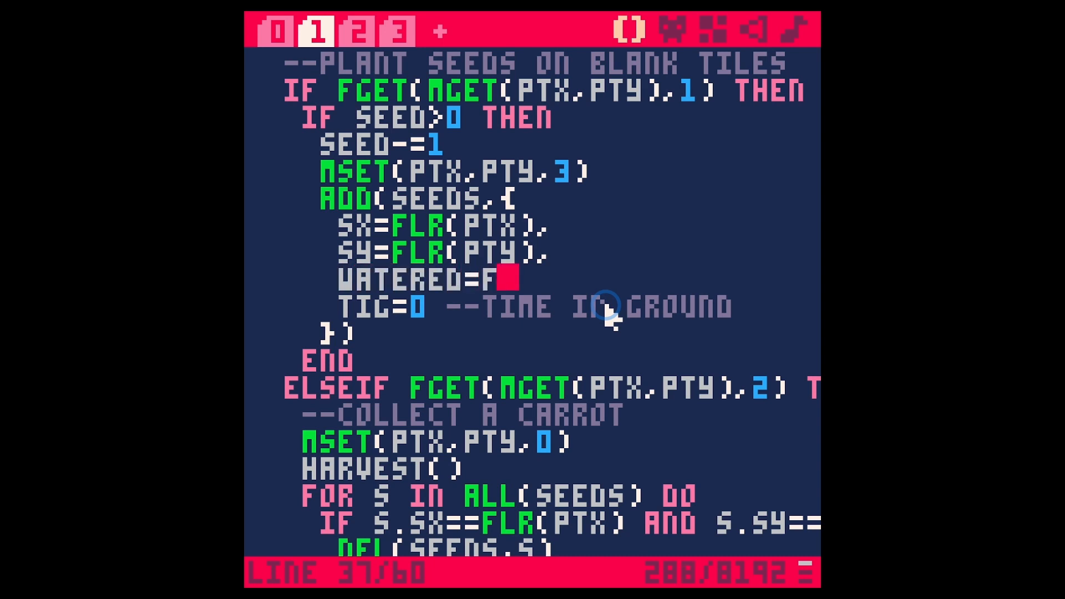
pyautogui.write('ALSE')
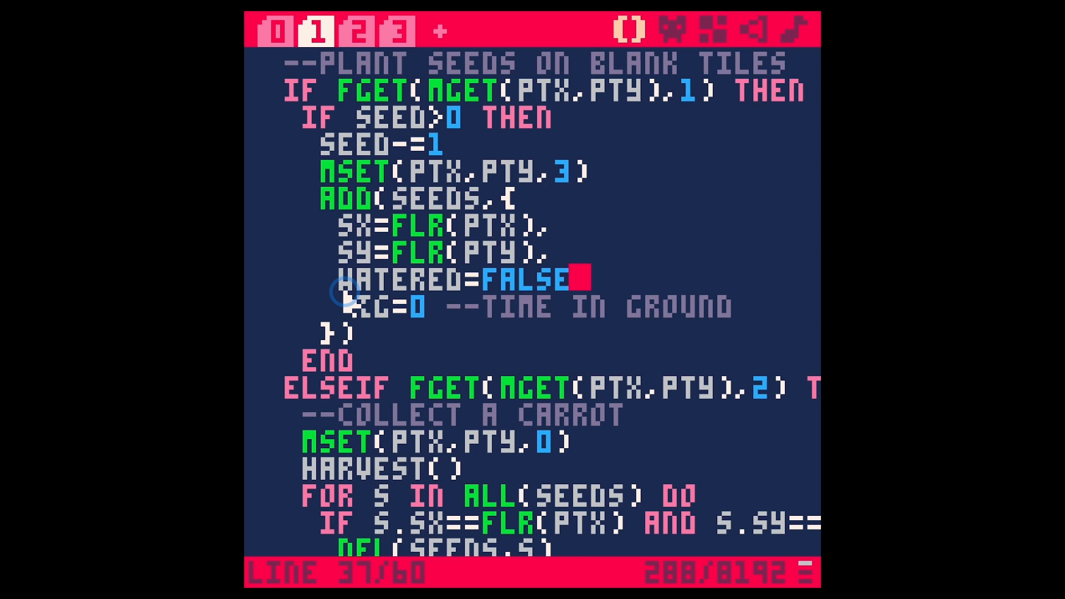
pyautogui.moveTo(537, 305)
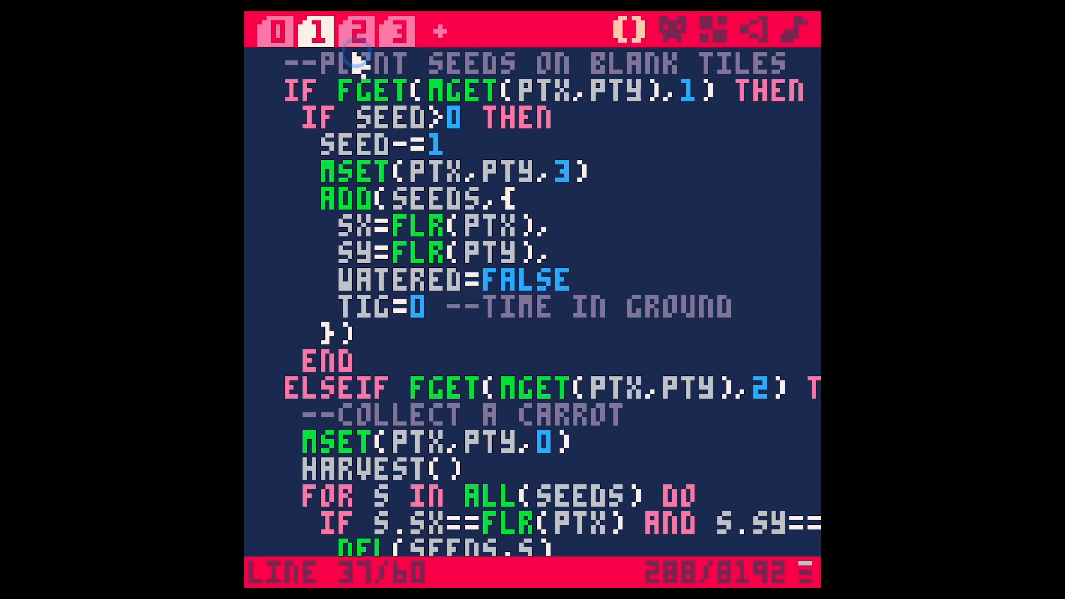
# In the crop growth loop, type IF S.WATERED THEN before the timer increment.
pyautogui.click(360, 30)
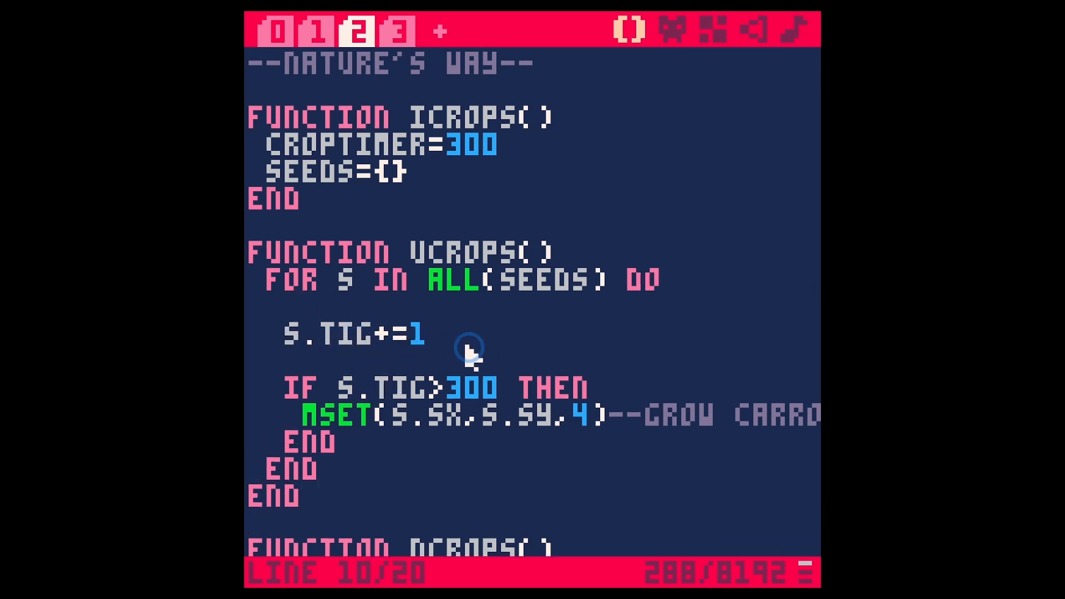
pyautogui.write('IF S')
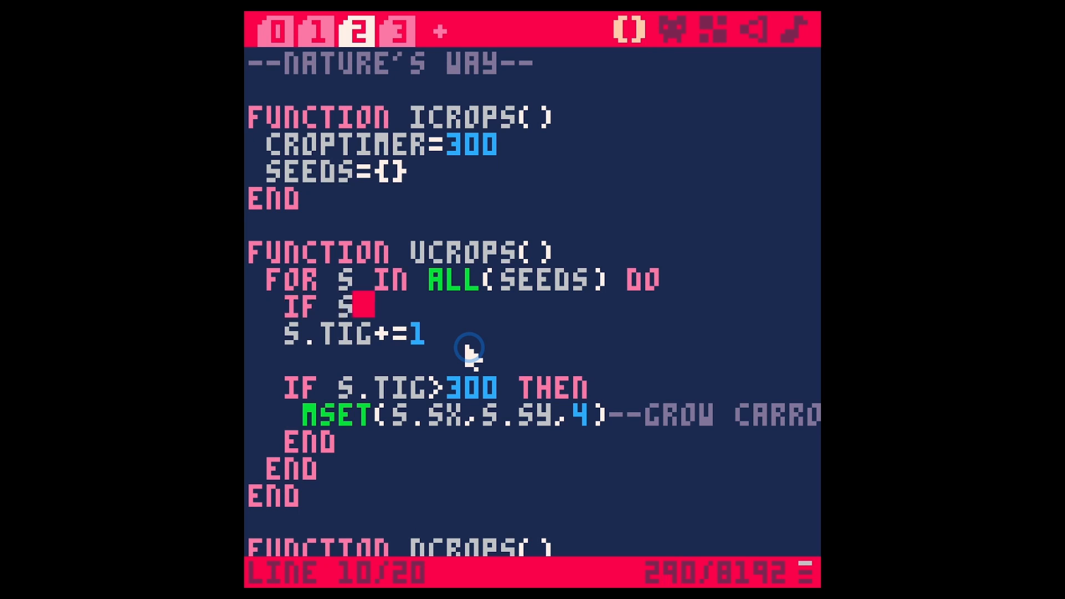
pyautogui.write('.watered then')
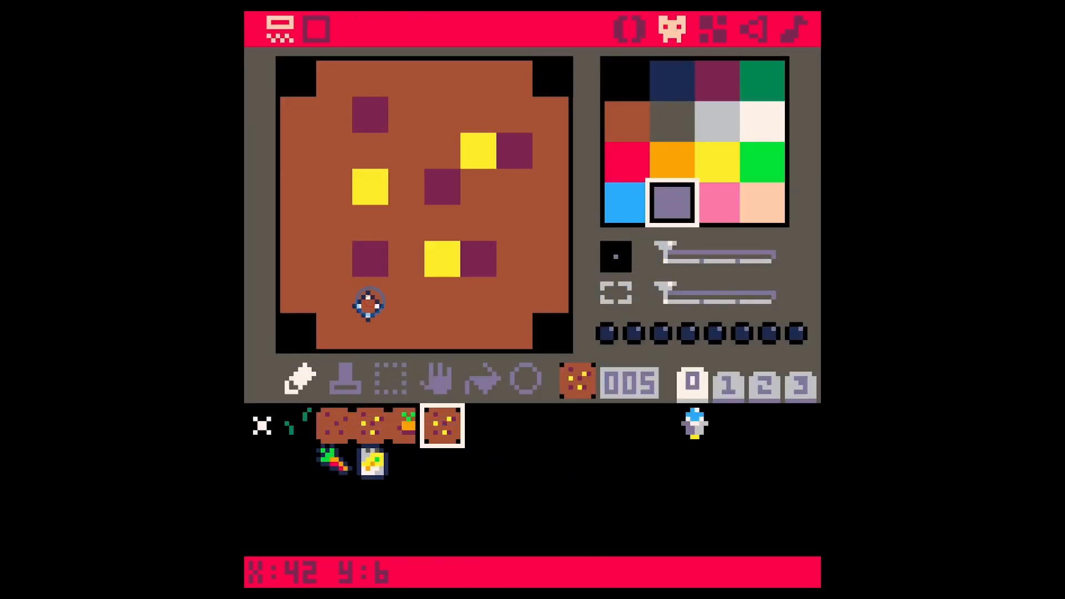
# Paint a grey wet ring on soil sprite 5, then add a comma after WATERED=FALSE.
pyautogui.moveTo(370, 303); pyautogui.dragTo(370, 139)
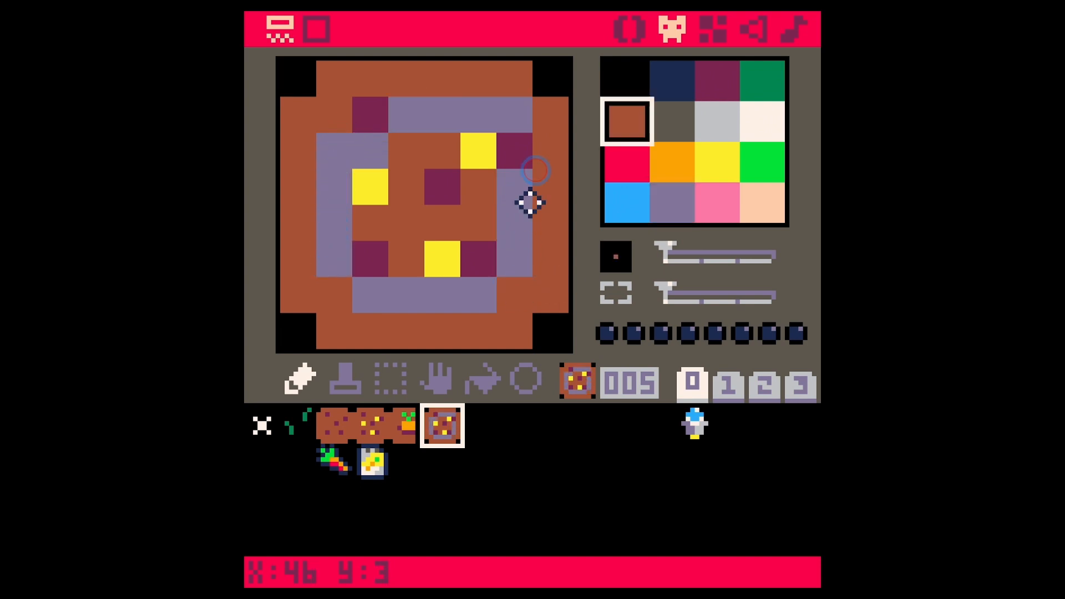
pyautogui.click(672, 203)
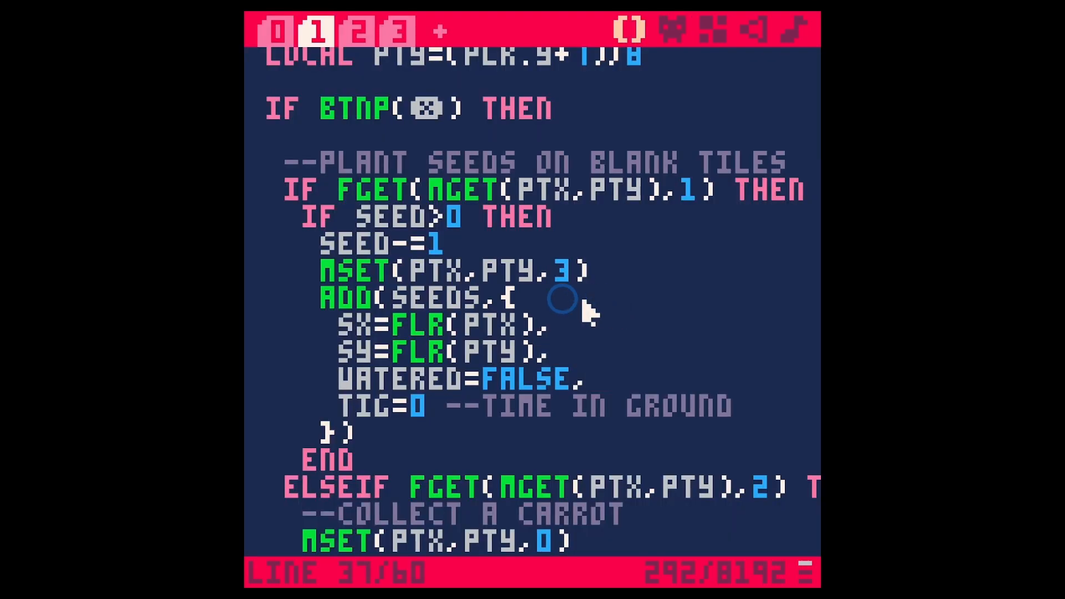
# Replace DEL(SEEDS,S) in the water-seeds branch with S.WATERED= and run the cart.
pyautogui.scroll(-3)
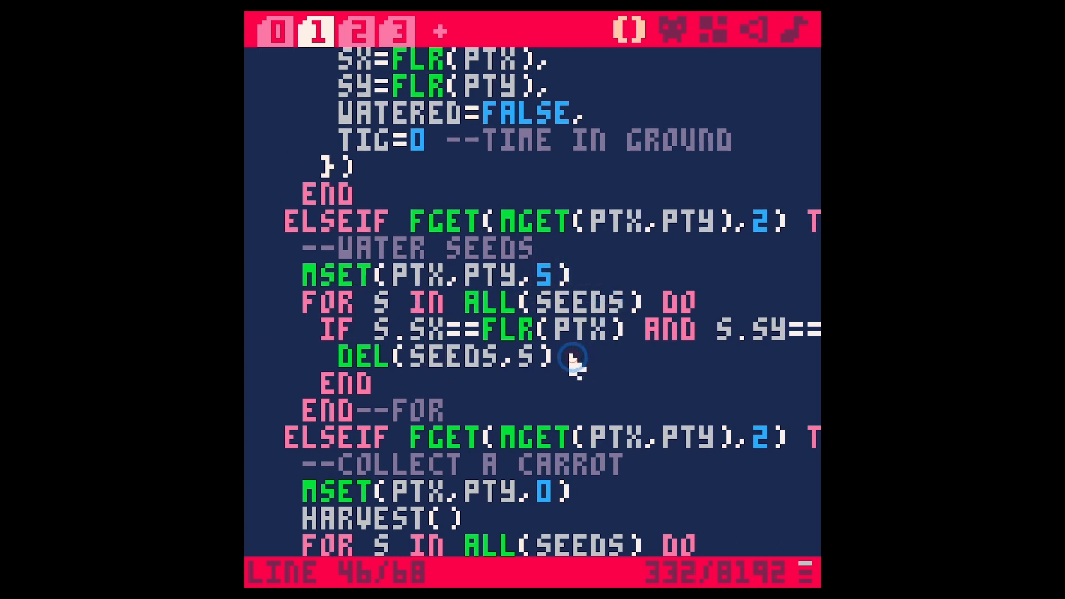
pyautogui.doubleClick(441, 357)
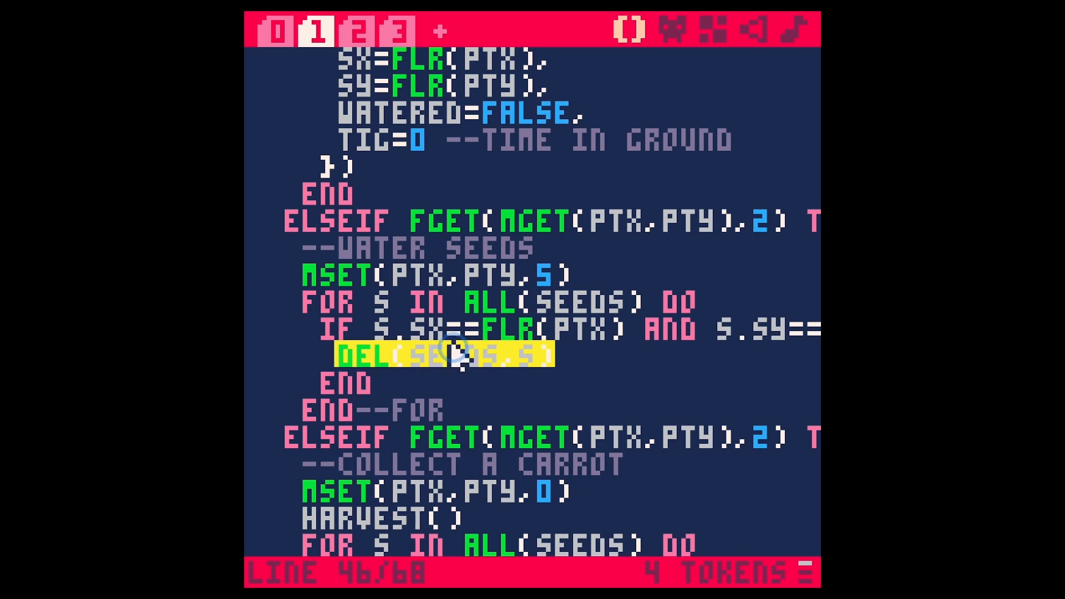
pyautogui.moveTo(584, 340)
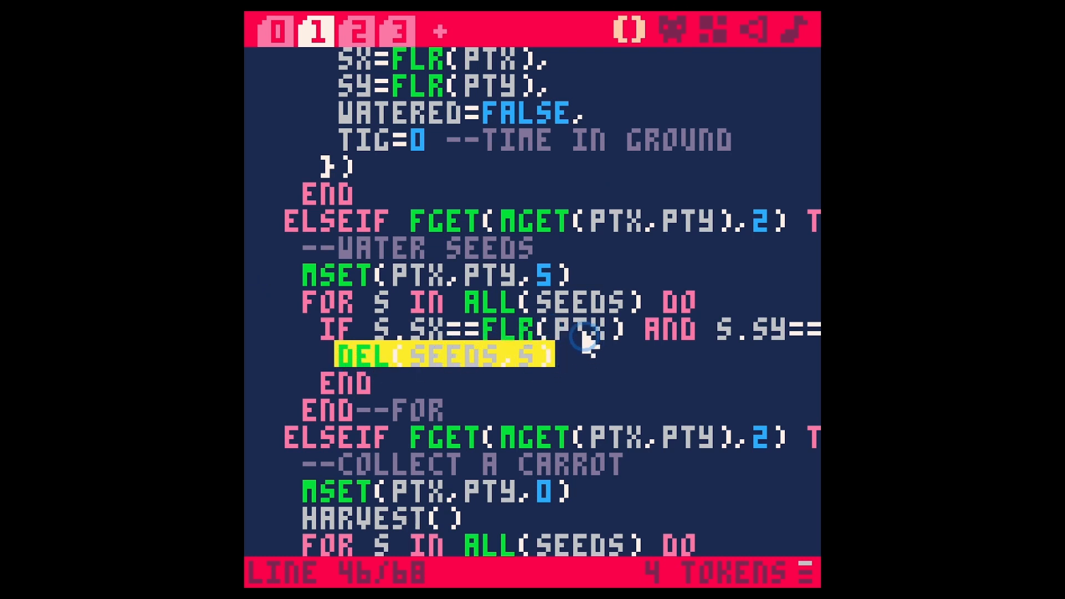
pyautogui.moveTo(533, 370)
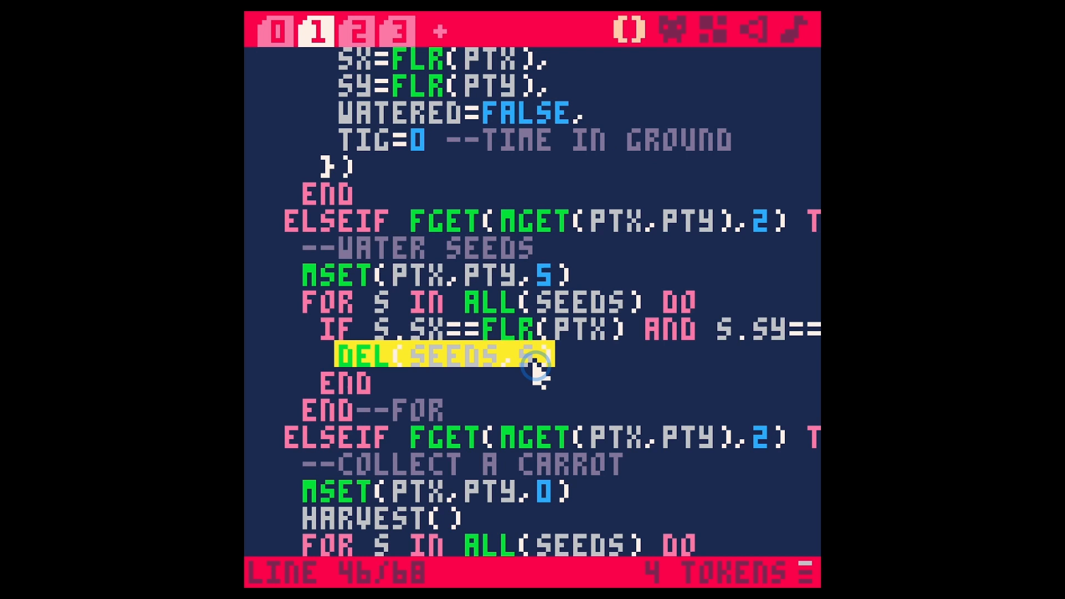
pyautogui.write('S.WATERED=')
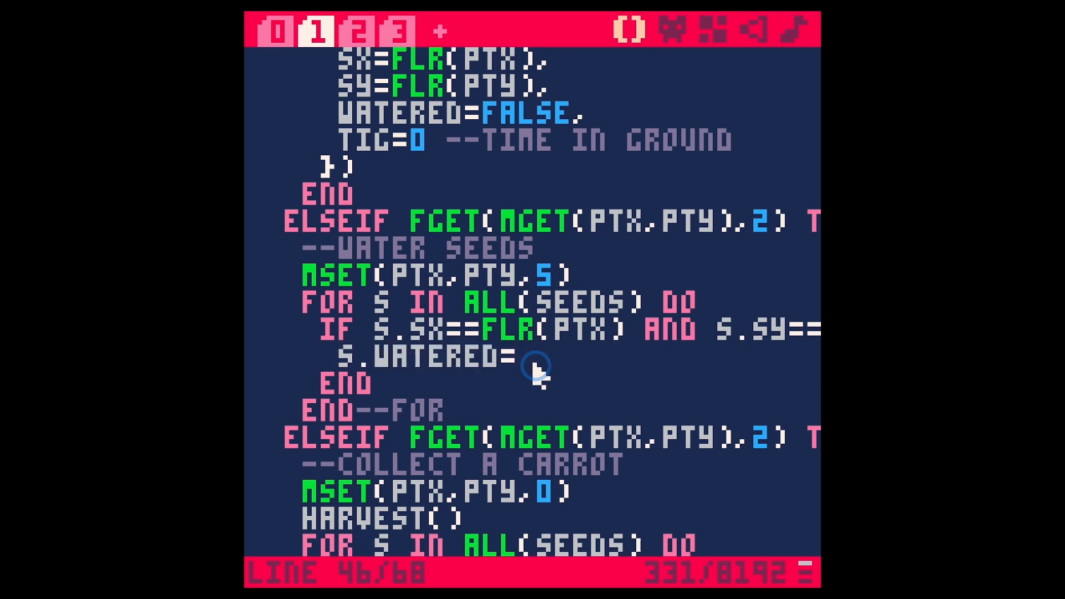
pyautogui.press('ctrl+r')
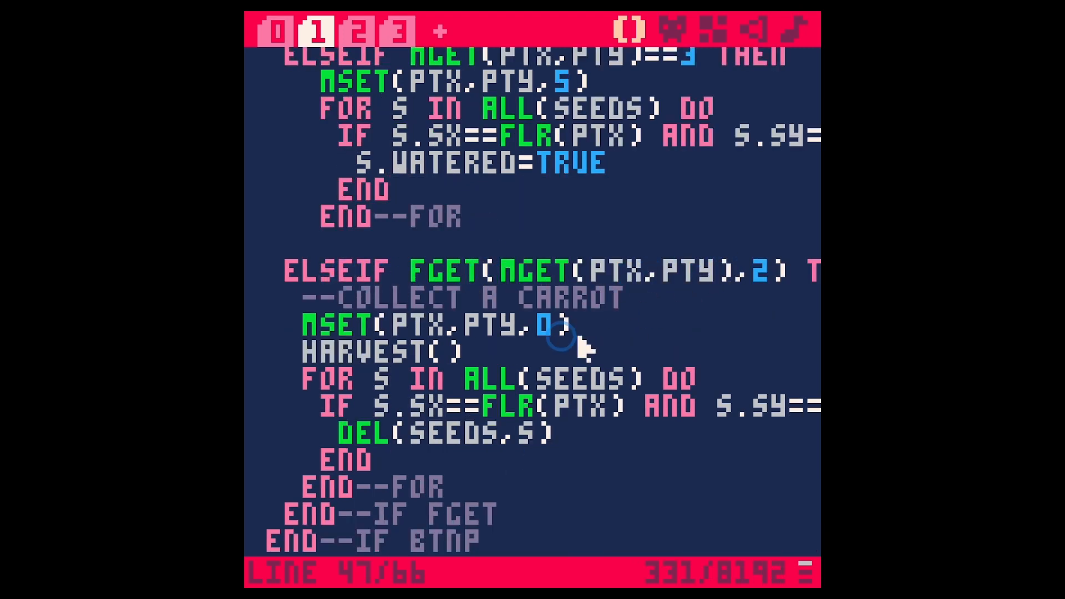
# Save the farmer.p8 cartridge.
pyautogui.press('ctrl+s')
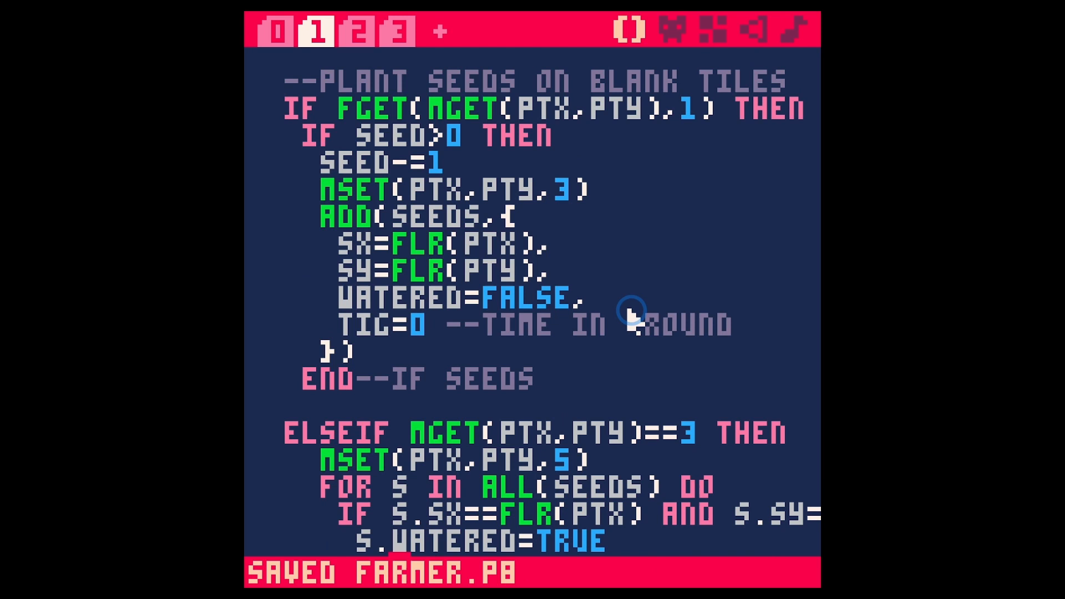